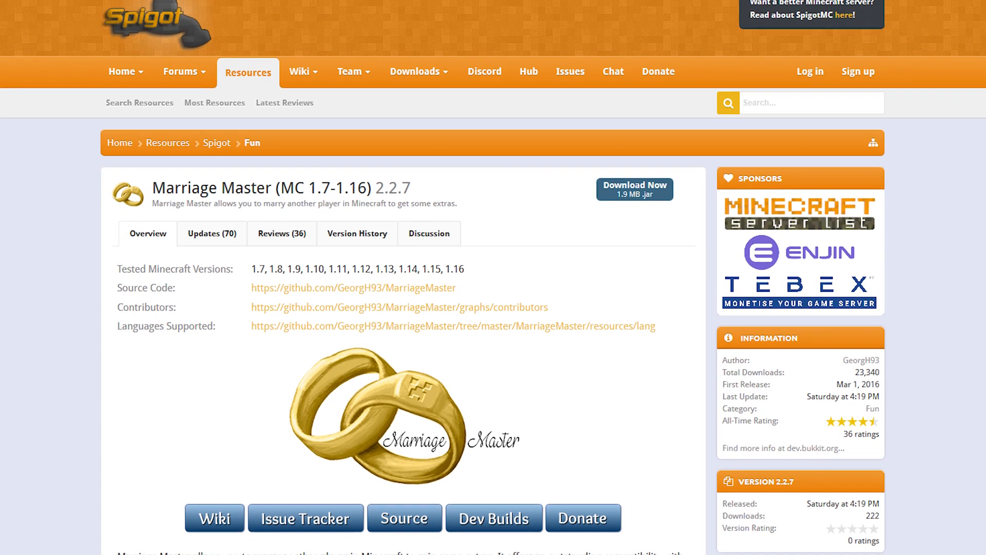
- Install Latest Marriage Master for MC 1.7–1.15, then view the installed plugins list
{"action": "scroll", "scroll_direction": "down", "scroll_amount": 3}
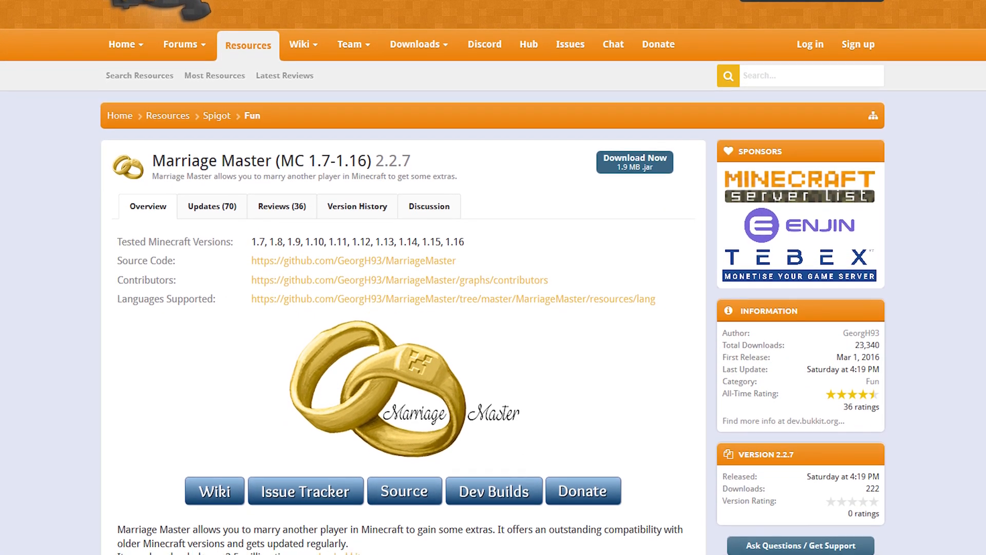
{"action": "scroll", "scroll_direction": "down", "scroll_amount": 3}
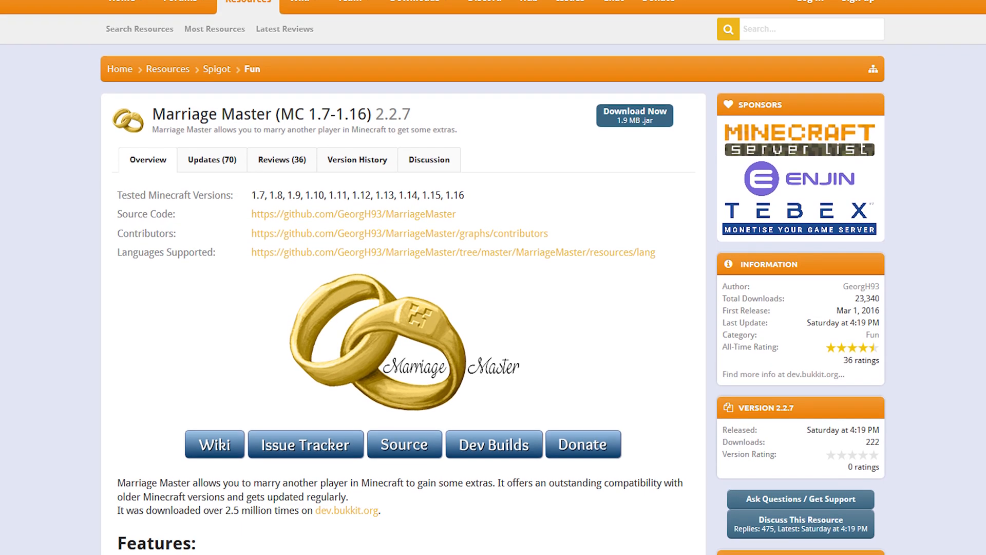
{"action": "scroll", "scroll_direction": "down", "scroll_amount": 3}
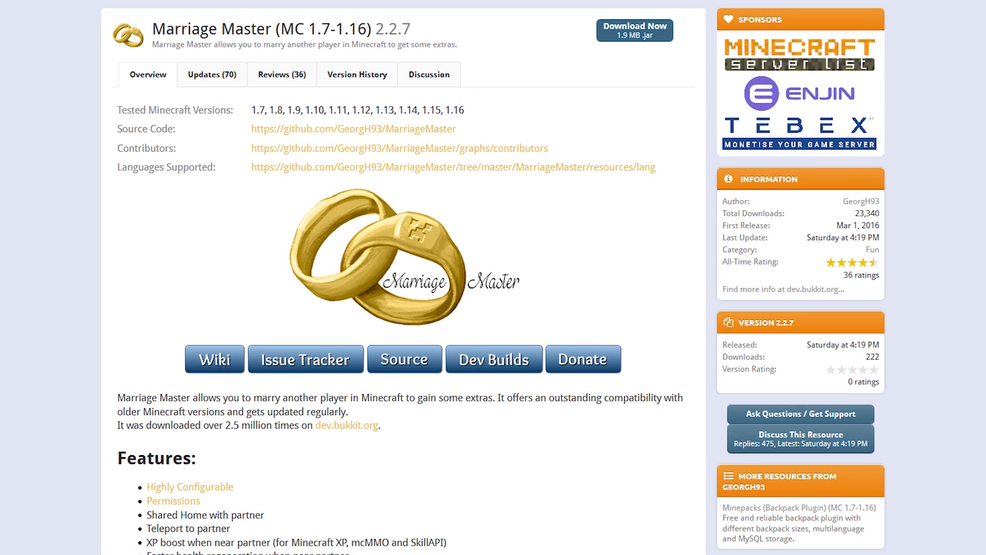
{"action": "scroll", "scroll_direction": "down", "scroll_amount": 3}
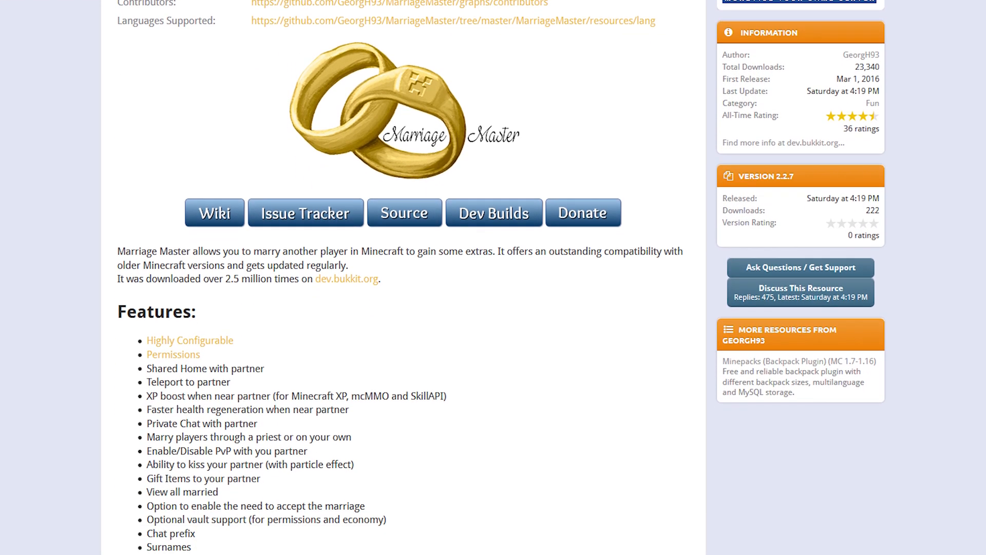
{"action": "scroll", "scroll_direction": "down", "scroll_amount": 3}
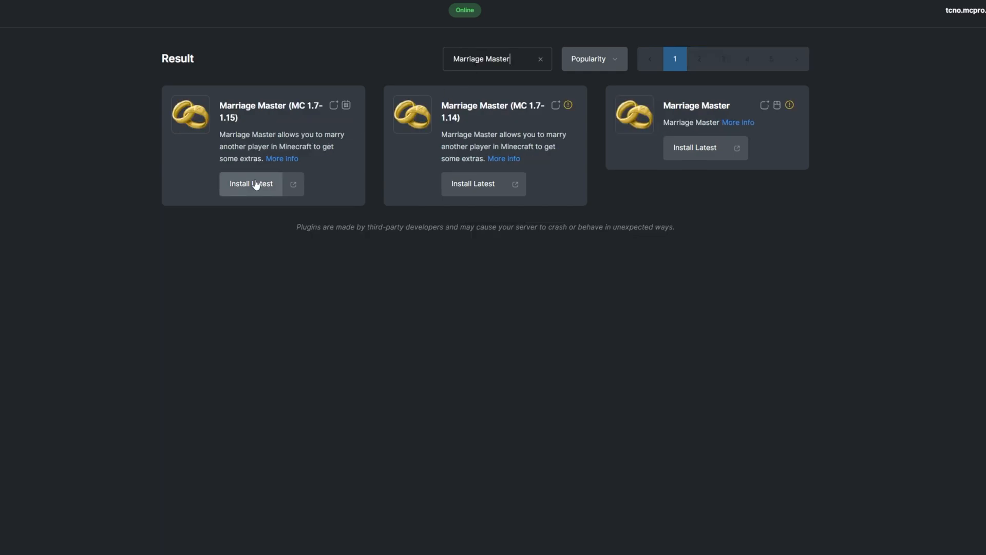
{"action": "left_click", "coordinate": [251, 182]}
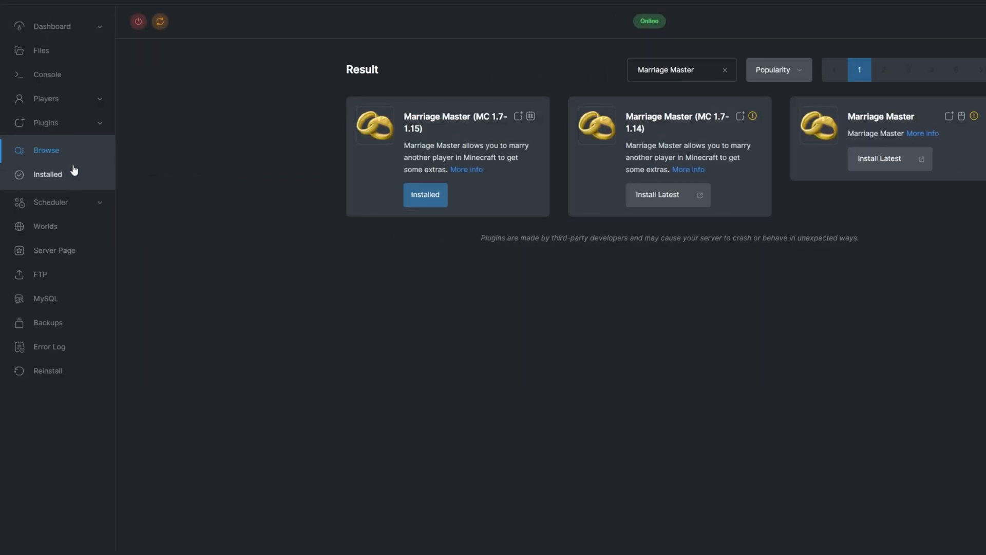
{"action": "left_click", "coordinate": [47, 174]}
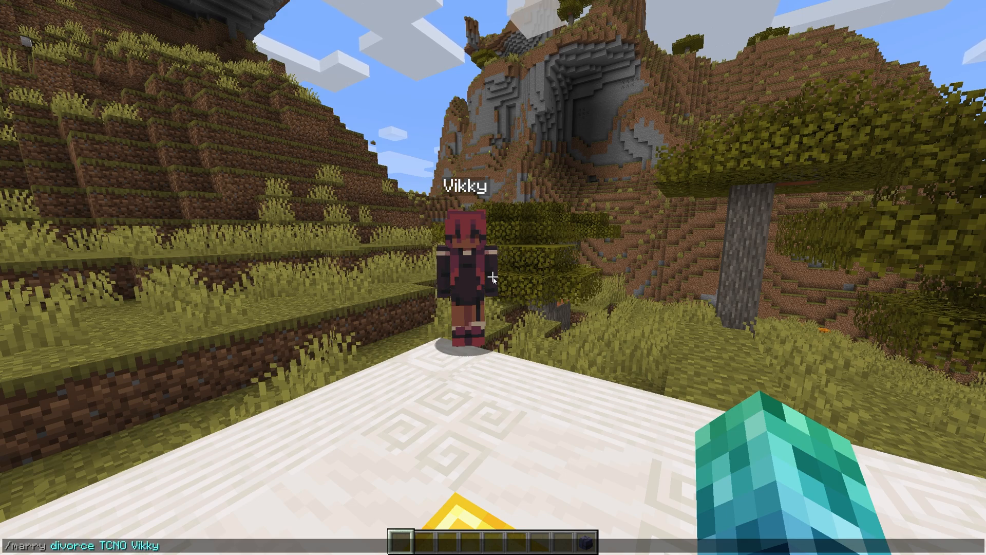
- Divorce TCNO Vikky, then accept her new proposal with /marry accept
{"action": "key", "text": "Backspace"}
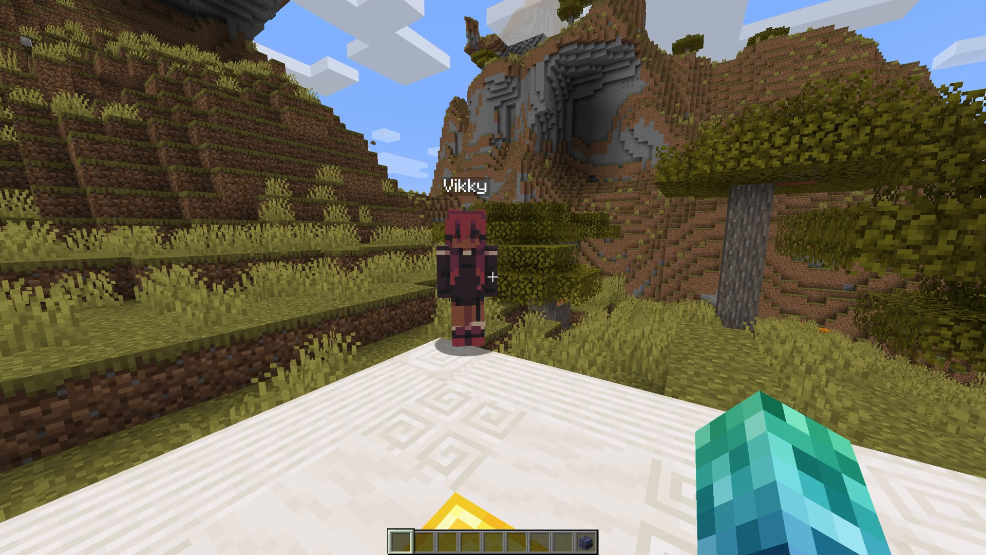
{"action": "type", "text": "/marry accept"}
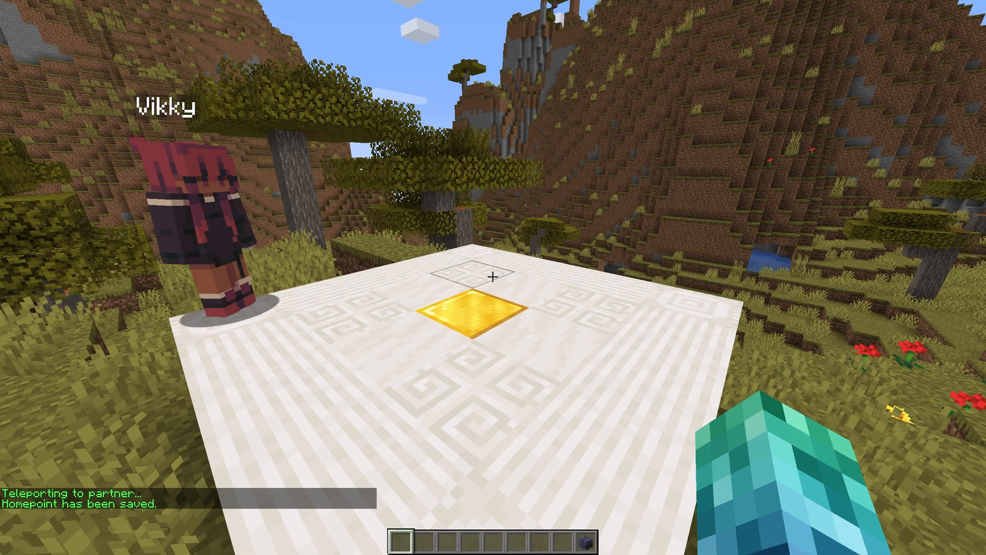
- Teleport to Vikky, set and use the marry home, send 'Hello there :)', toggle marry chat
{"action": "type", "text": "/marry"}
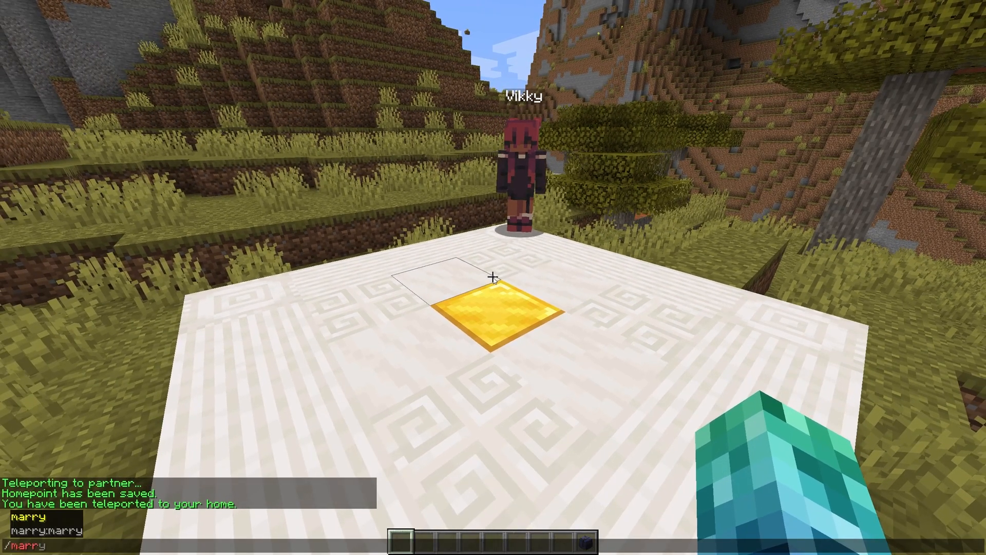
{"action": "type", "text": "chat Hello there :"}
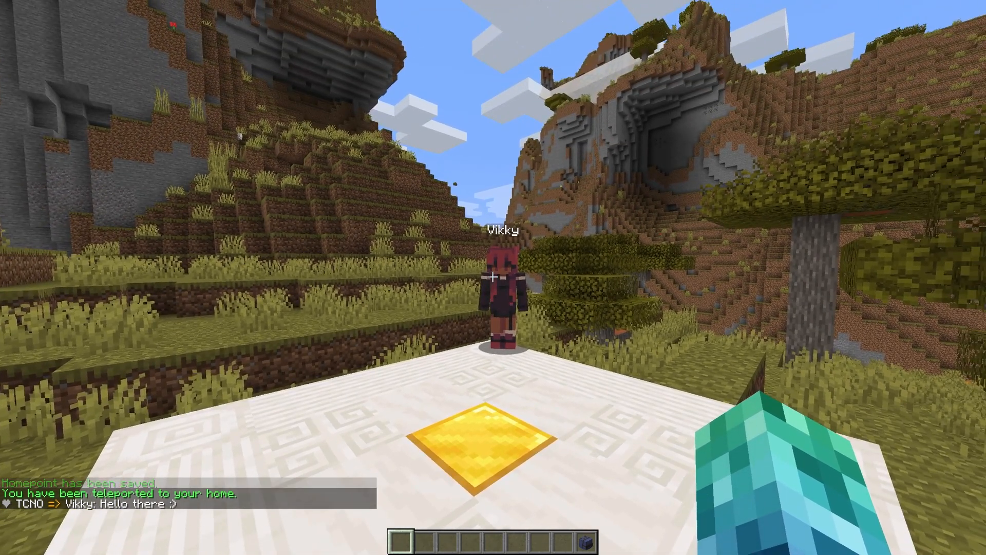
{"action": "type", "text": "/marry ch"}
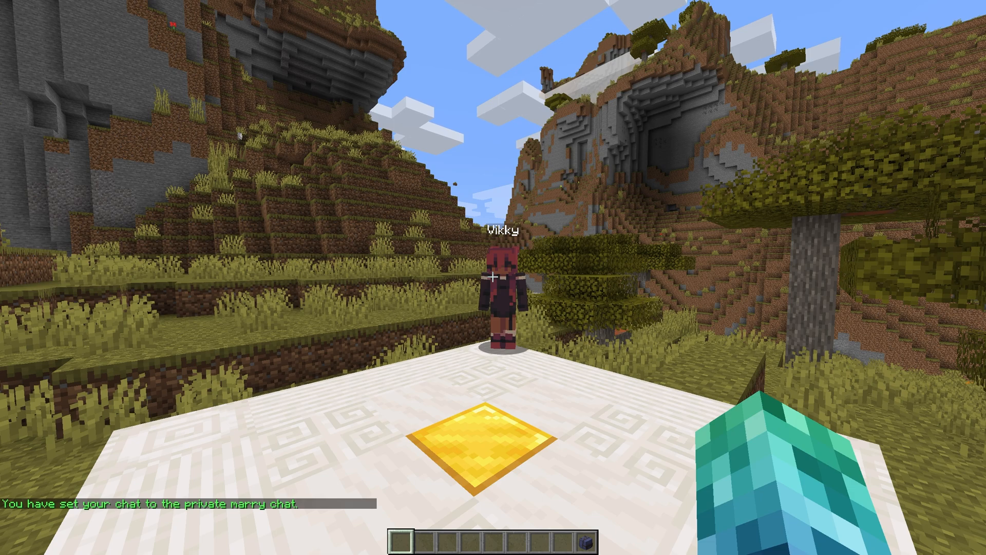
{"action": "type", "text": "This goes"}
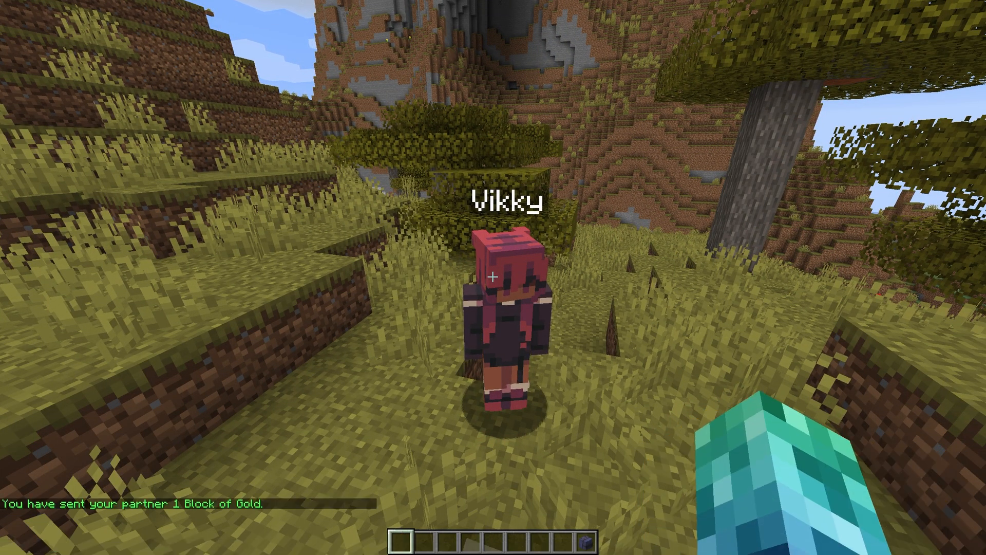
- Gift Vikky a Block of Gold, enable backpack sharing, open then close her backpack
{"action": "type", "text": "/marry s"}
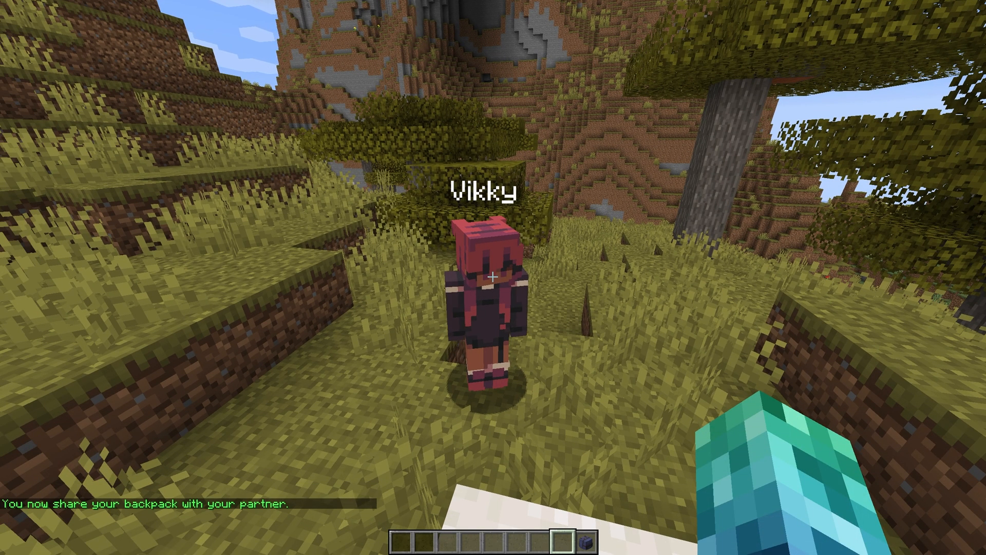
{"action": "type", "text": "/marry"}
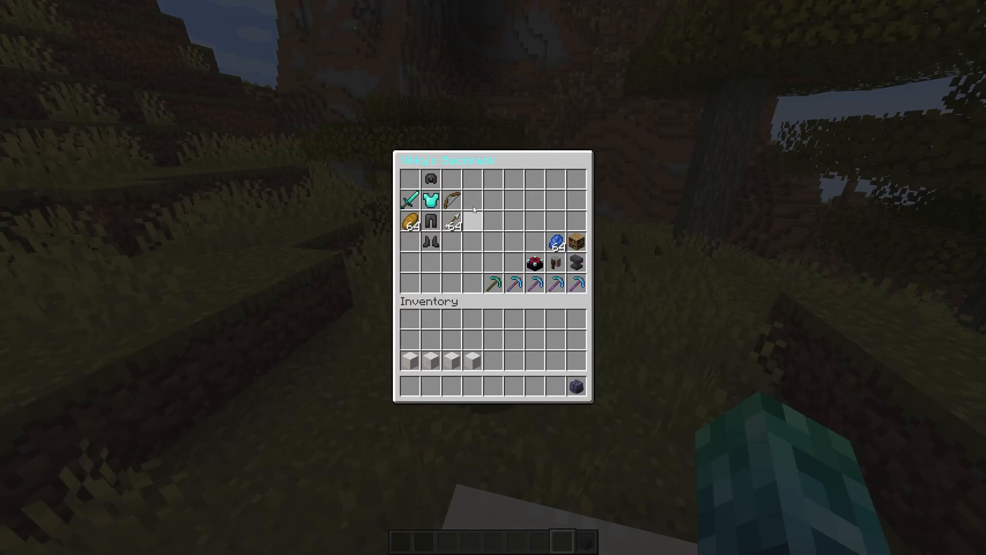
{"action": "key", "text": "Escape"}
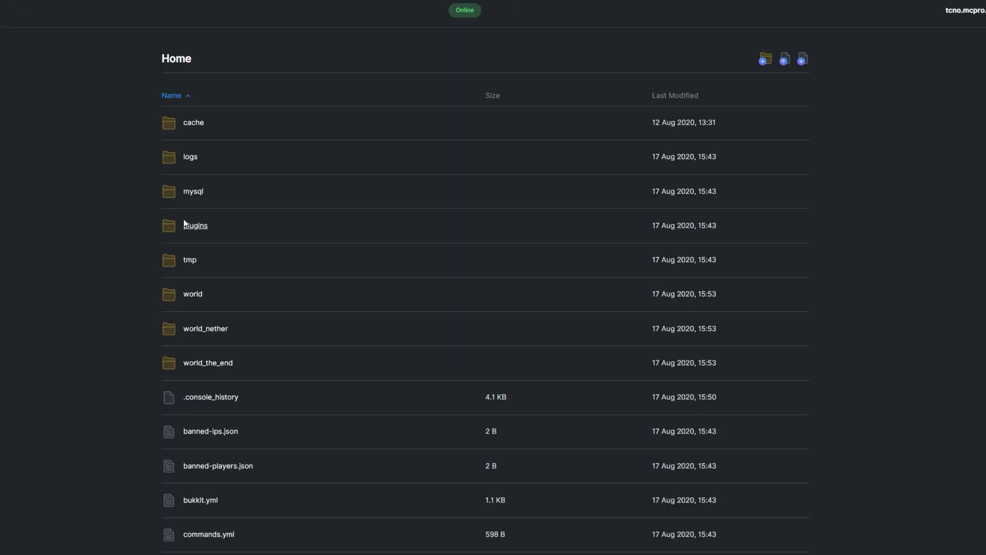
- Browse plugins > MarriageMaster > lang and open en.yml
{"action": "double_click", "coordinate": [196, 225]}
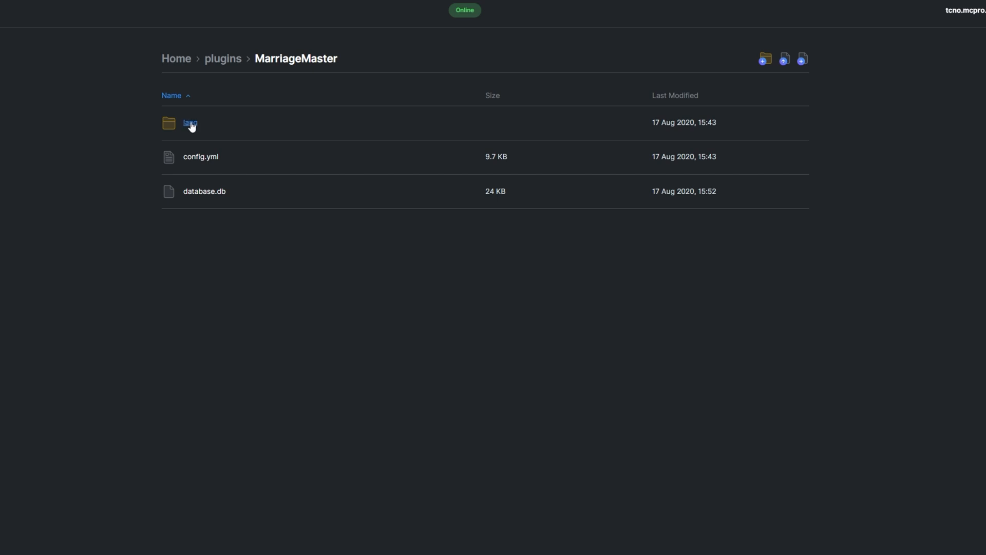
{"action": "left_click", "coordinate": [190, 123]}
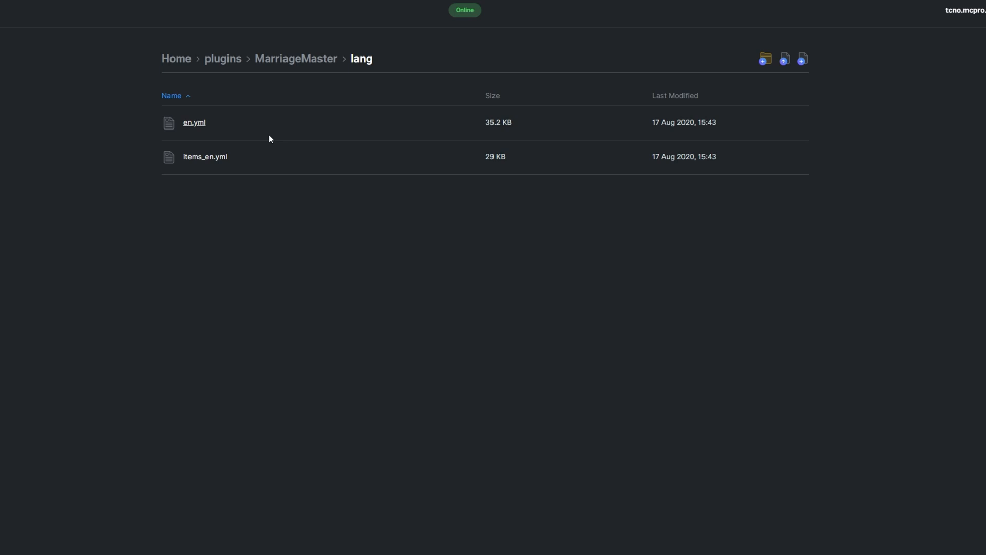
{"action": "left_click", "coordinate": [194, 122]}
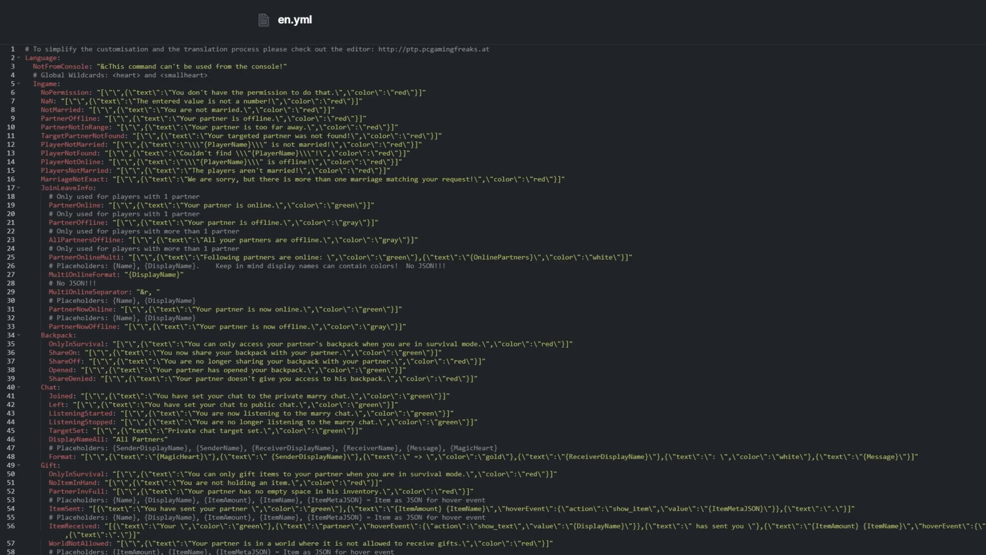
- Scroll through en.yml's commands and placeholders, then close it back to the lang folder
{"action": "scroll", "scroll_direction": "down", "scroll_amount": 3}
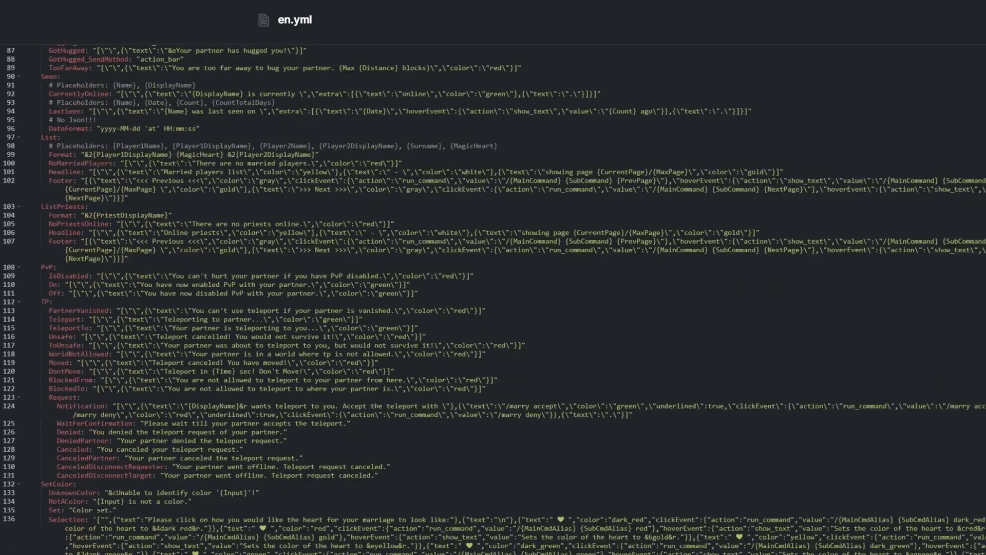
{"action": "scroll", "scroll_direction": "down", "scroll_amount": 3}
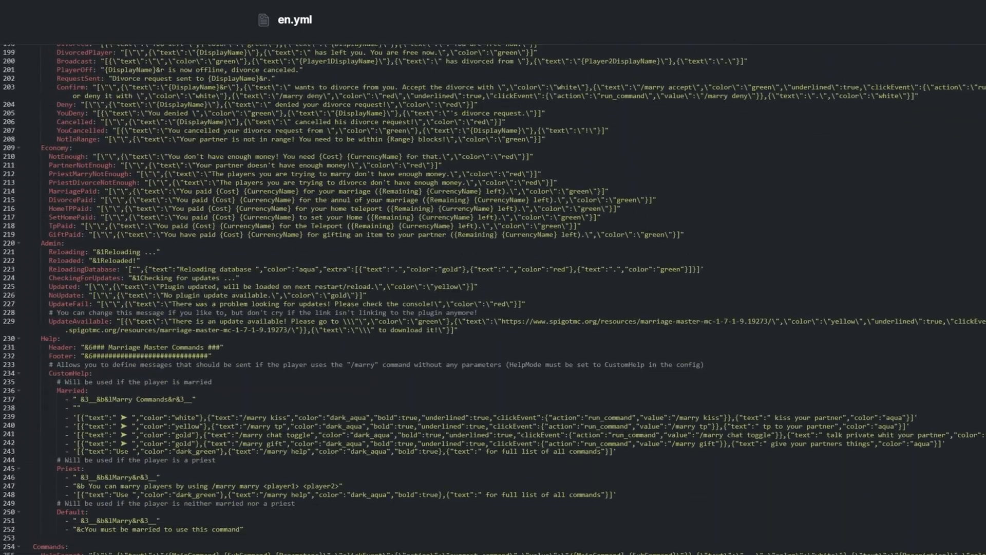
{"action": "scroll", "scroll_direction": "down", "scroll_amount": 3}
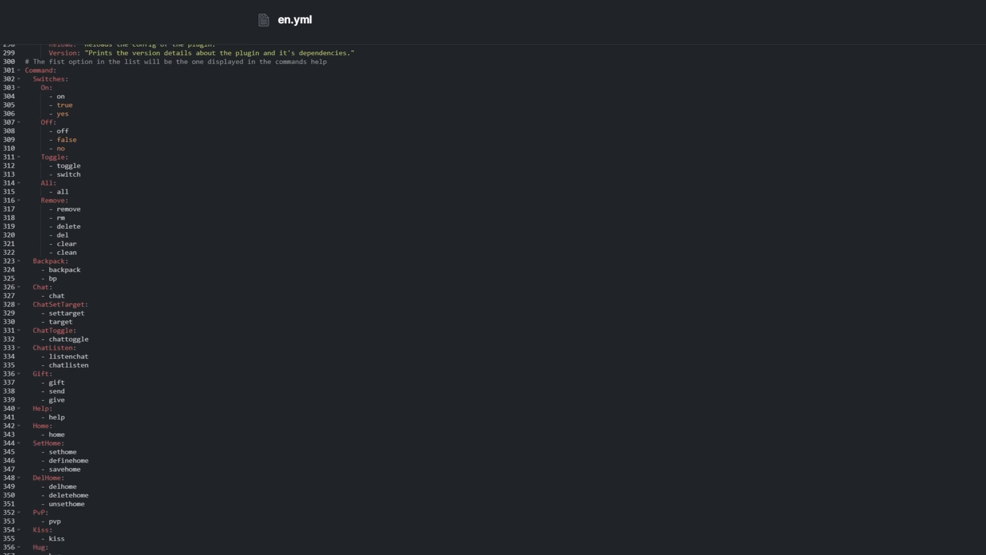
{"action": "left_click", "coordinate": [132, 62]}
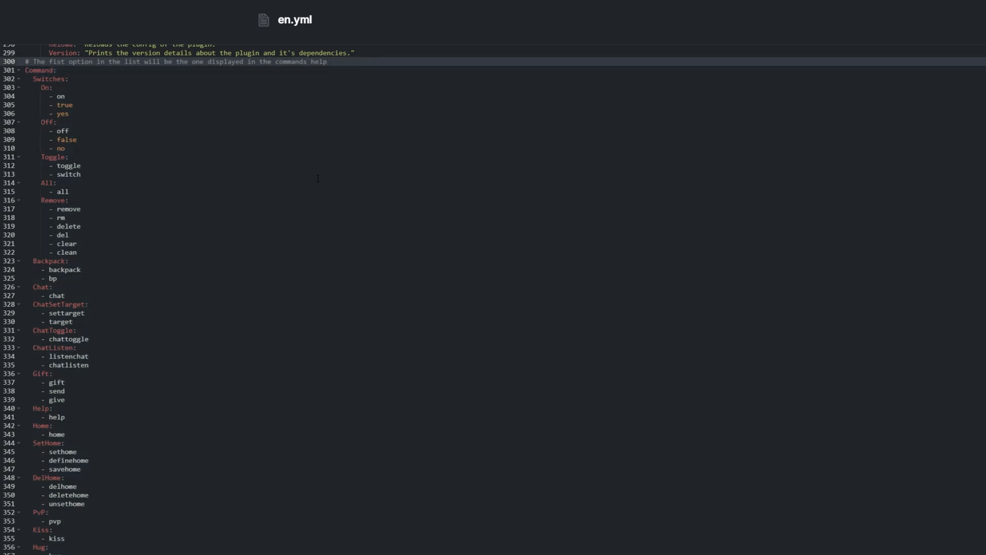
{"action": "scroll", "scroll_direction": "down", "scroll_amount": 3}
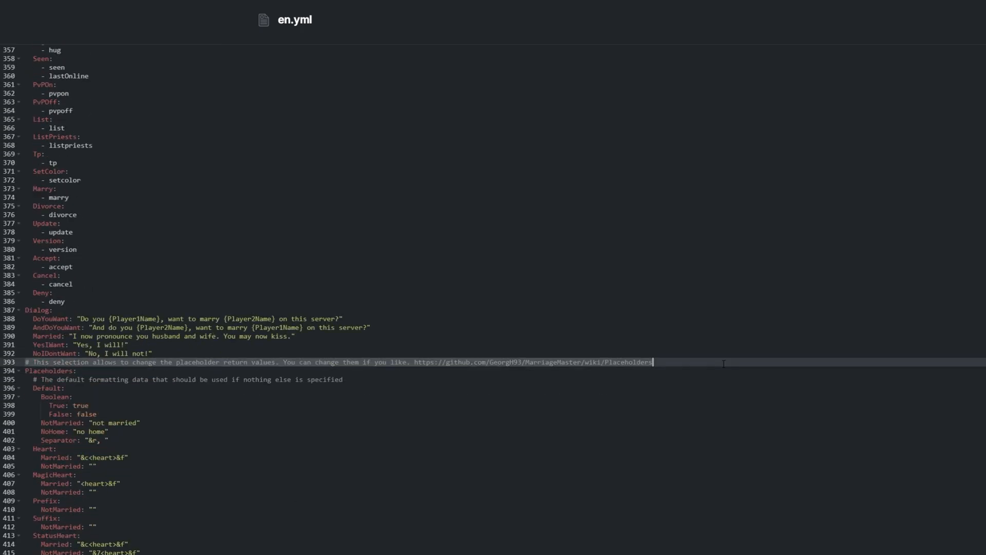
{"action": "scroll", "scroll_direction": "down", "scroll_amount": 3}
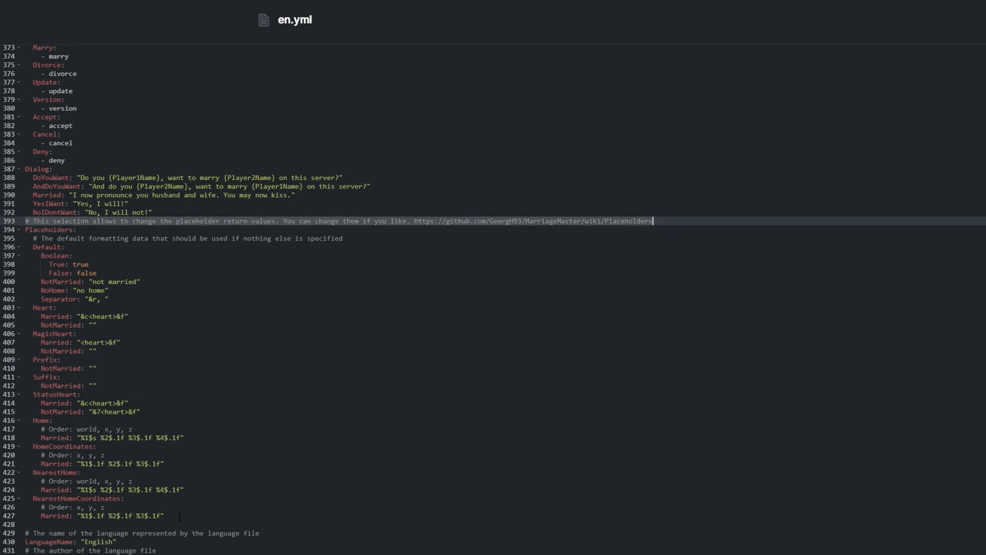
{"action": "left_click_drag", "start_coordinate": [654, 221], "coordinate": [163, 515]}
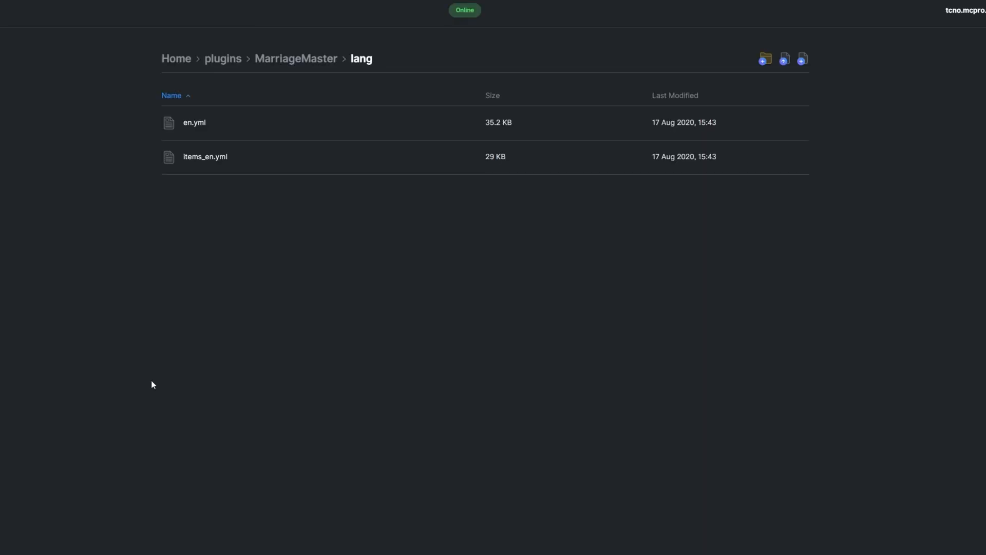
- Open items_en.yml, scroll its item names, and return to the MarriageMaster folder
{"action": "left_click", "coordinate": [205, 156]}
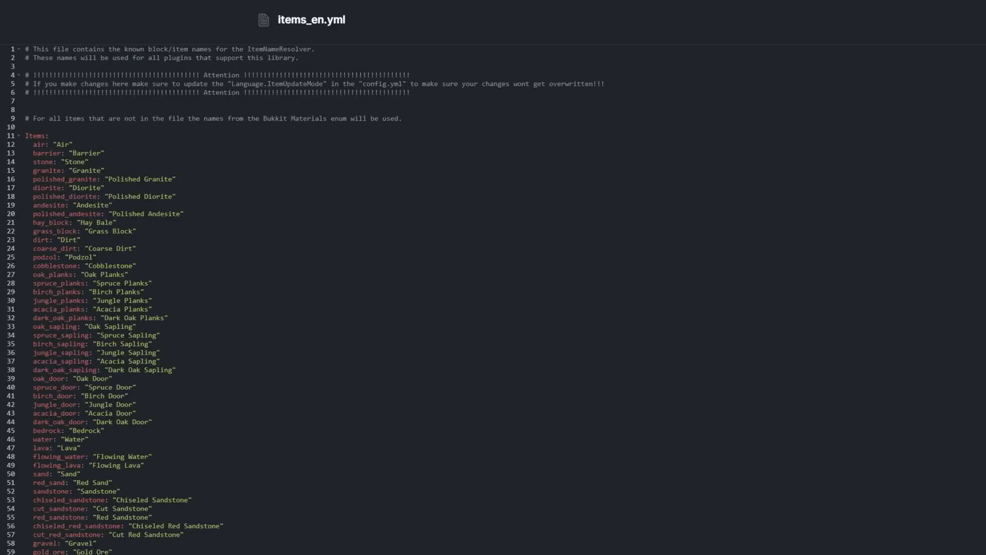
{"action": "scroll", "scroll_direction": "down", "scroll_amount": 3}
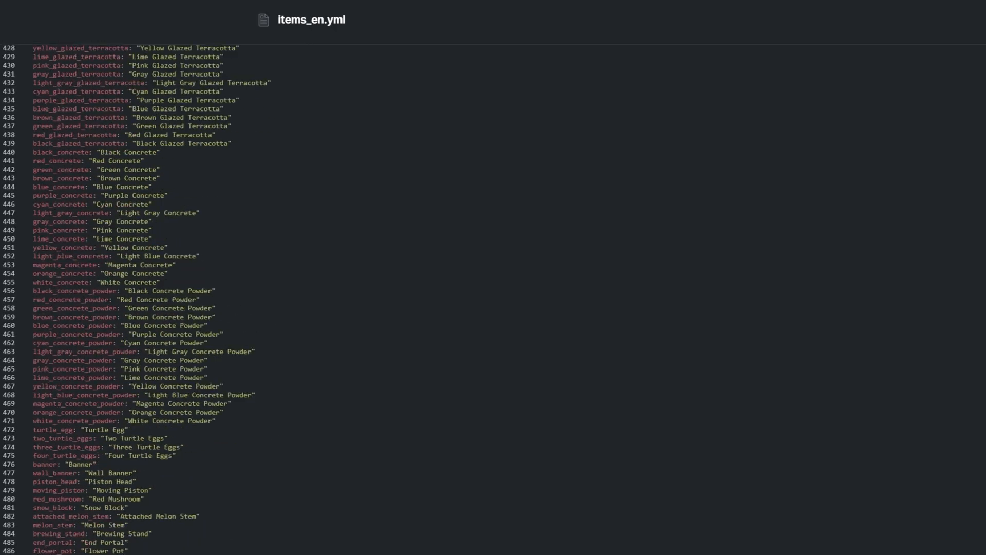
{"action": "scroll", "scroll_direction": "down", "scroll_amount": 3}
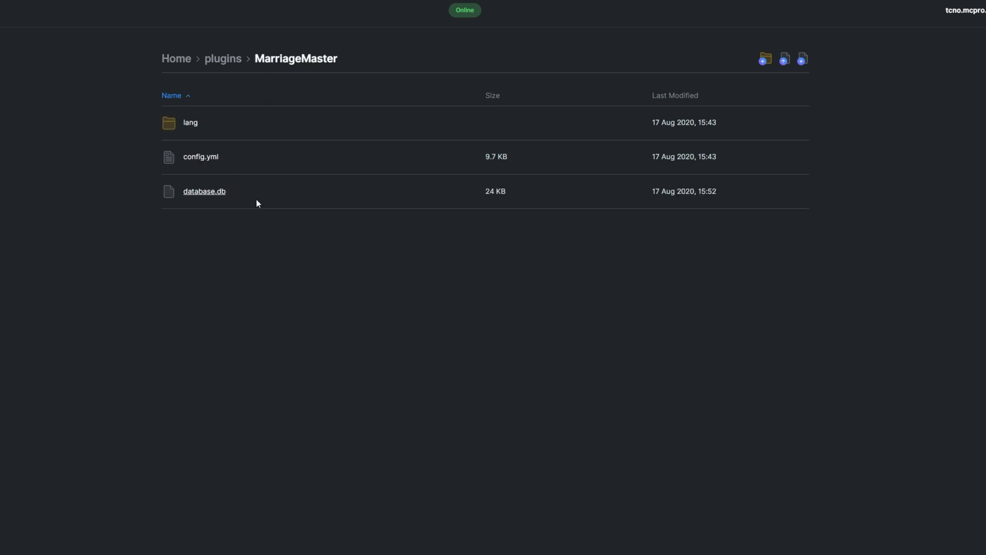
- Open config.yml and scroll from Language through database, marriage, surname and gift settings
{"action": "left_click", "coordinate": [201, 156]}
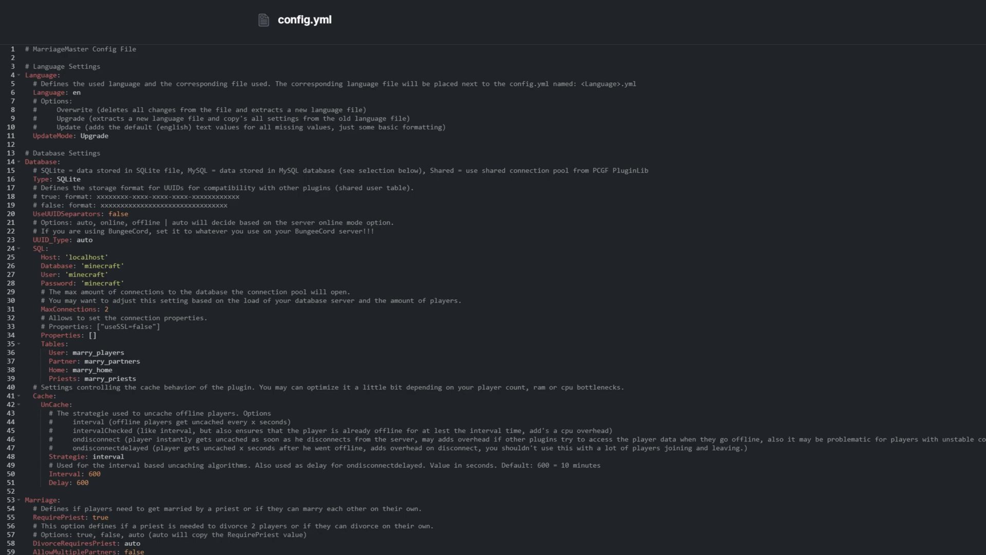
{"action": "scroll", "scroll_direction": "down", "scroll_amount": 3}
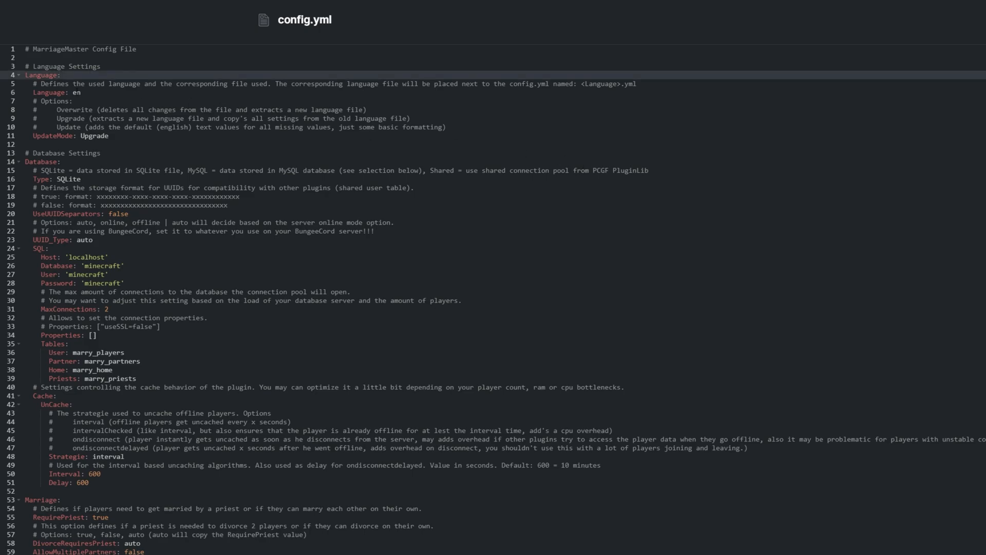
{"action": "left_click", "coordinate": [60, 74]}
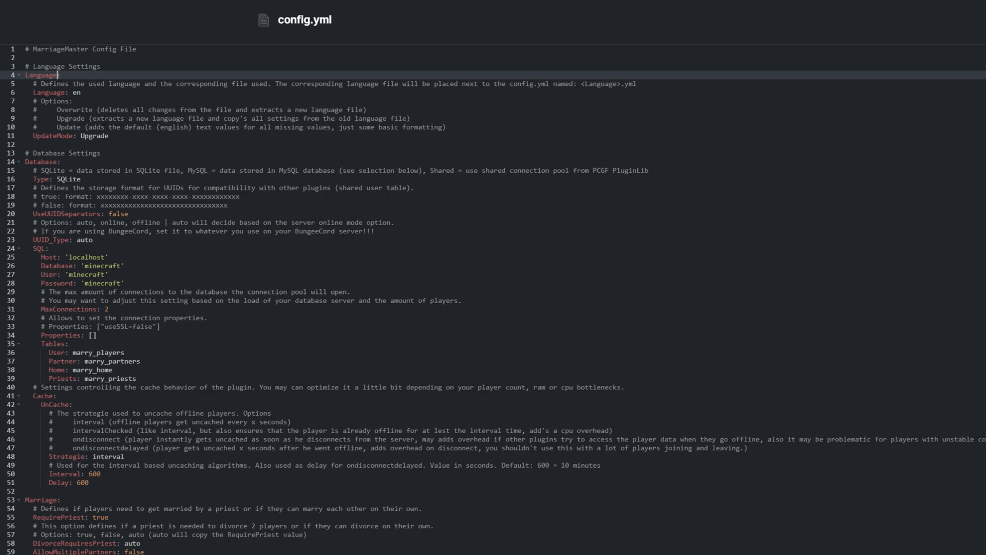
{"action": "scroll", "scroll_direction": "down", "scroll_amount": 3}
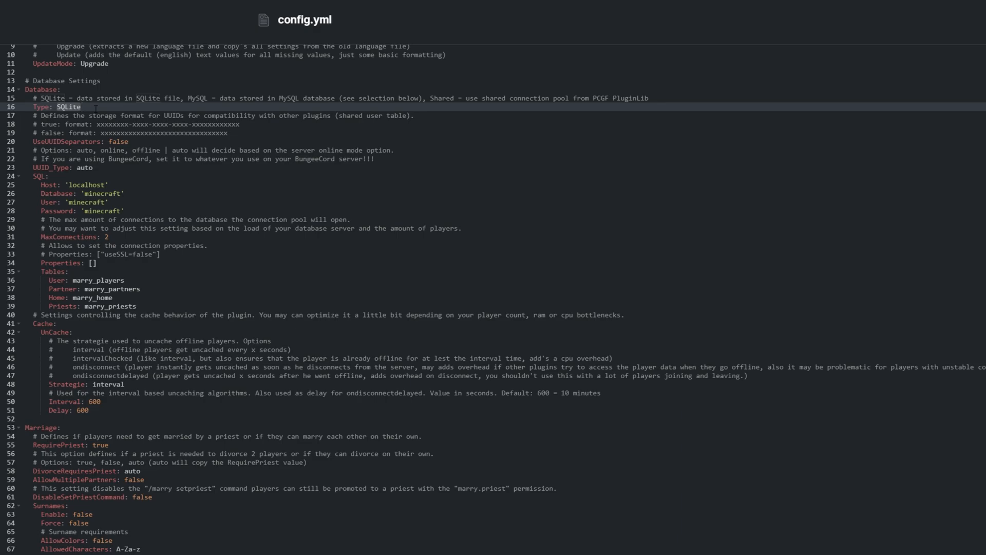
{"action": "scroll", "scroll_direction": "down", "scroll_amount": 3}
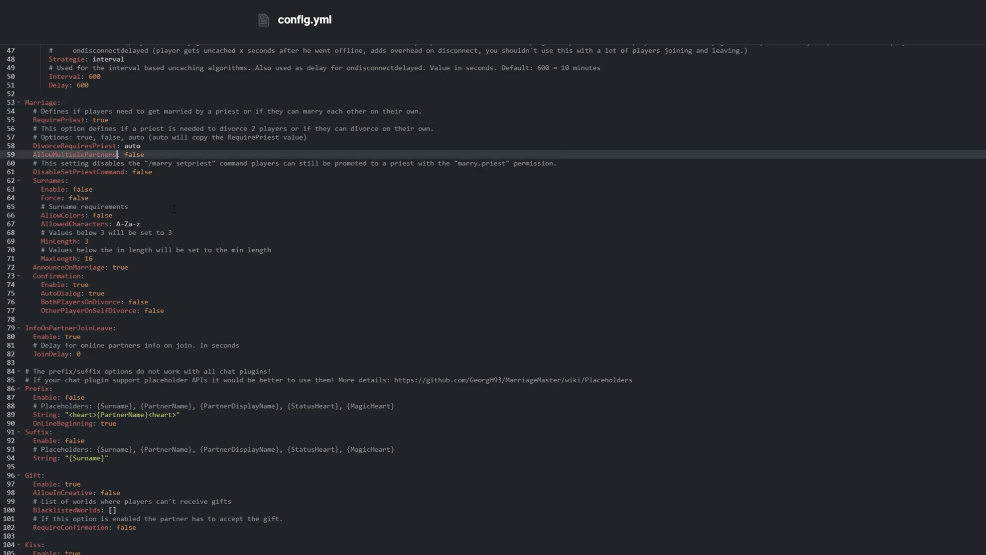
- Change Surnames Enable and Suffix Enable from false to true in config.yml
{"action": "scroll", "scroll_direction": "down", "scroll_amount": 3}
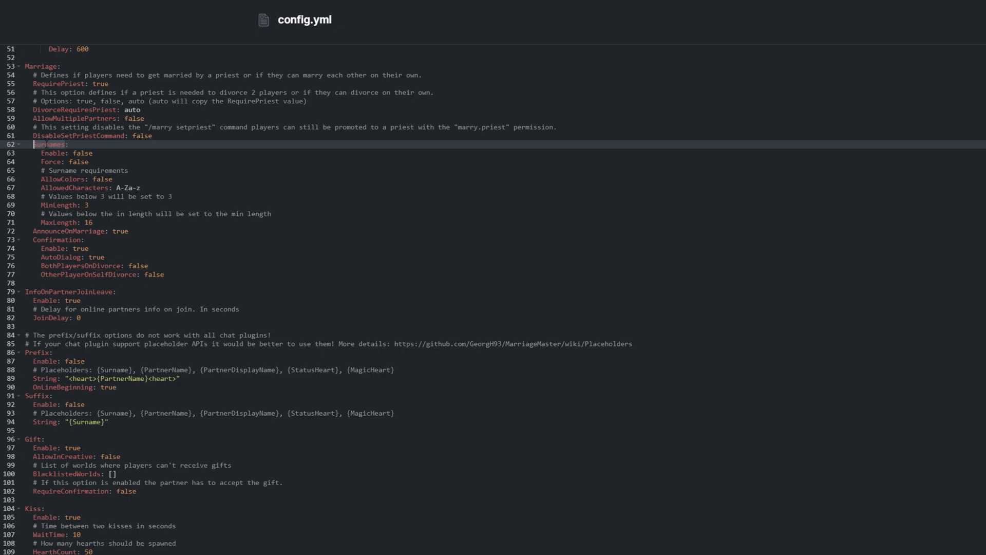
{"action": "type", "text": "true"}
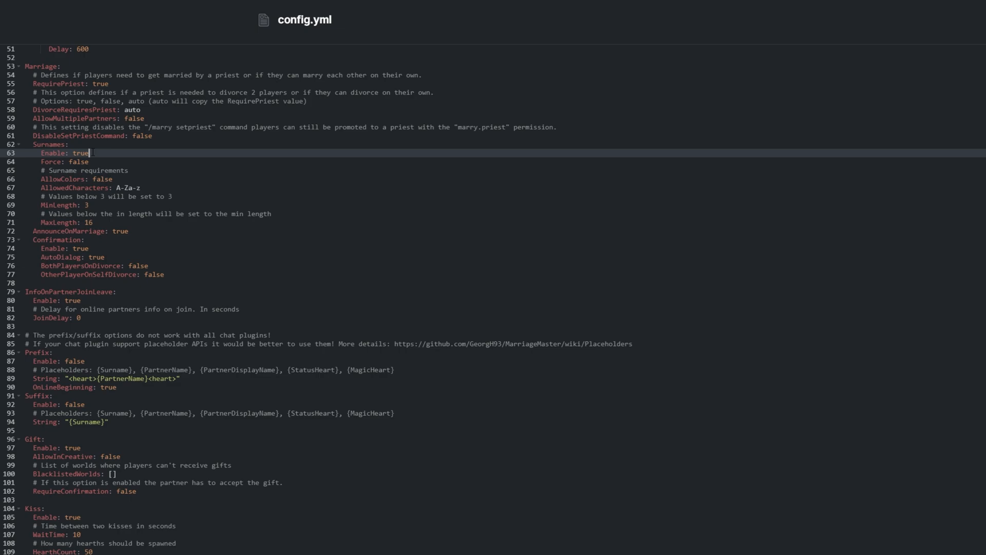
{"action": "left_click", "coordinate": [41, 395]}
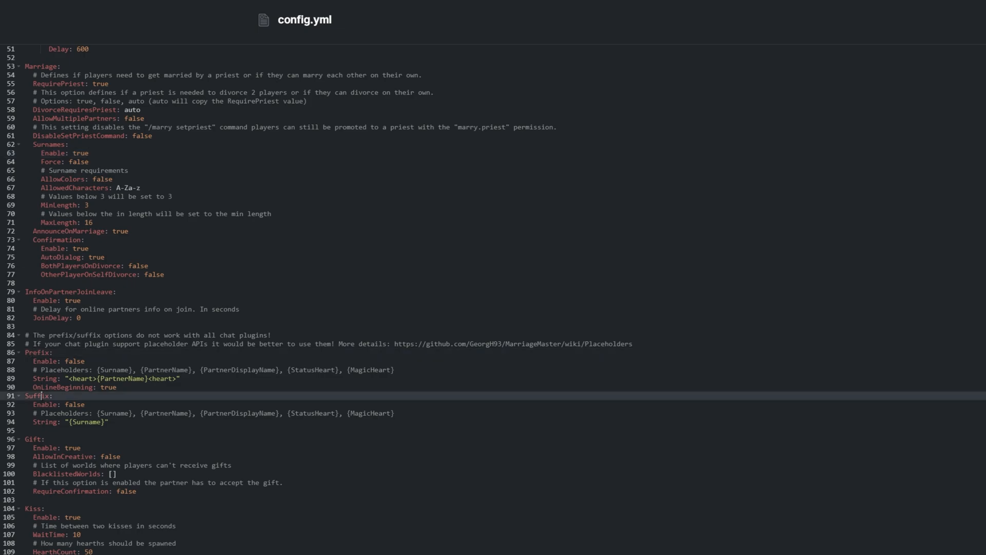
{"action": "type", "text": "tru"}
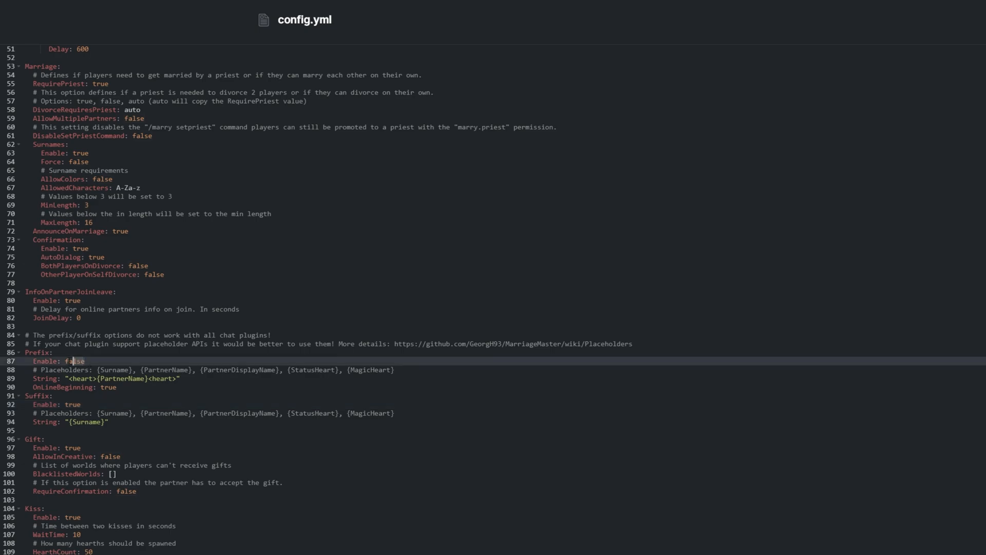
{"action": "type", "text": "true"}
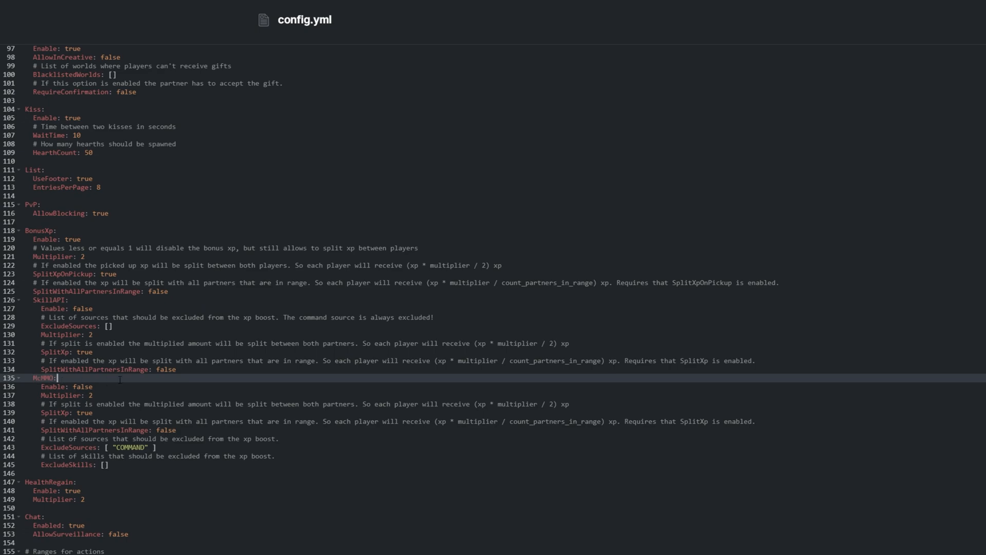
{"action": "scroll", "scroll_direction": "down", "scroll_amount": 3}
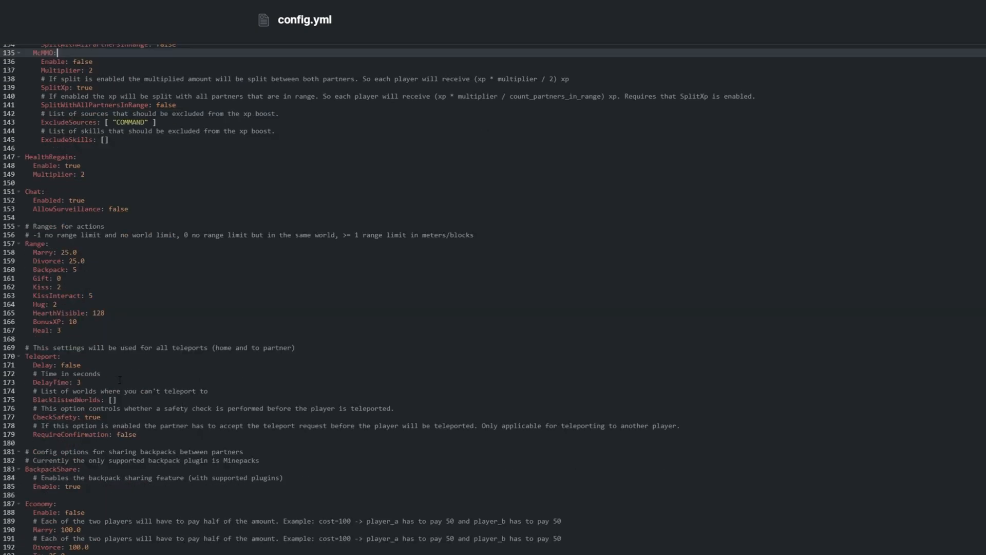
{"action": "left_click", "coordinate": [70, 244]}
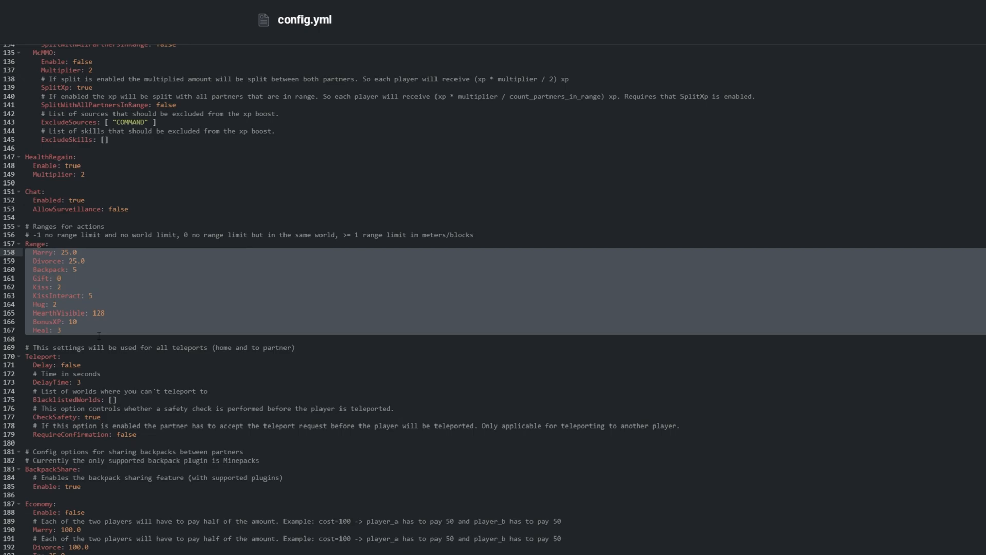
{"action": "scroll", "scroll_direction": "down", "scroll_amount": 3}
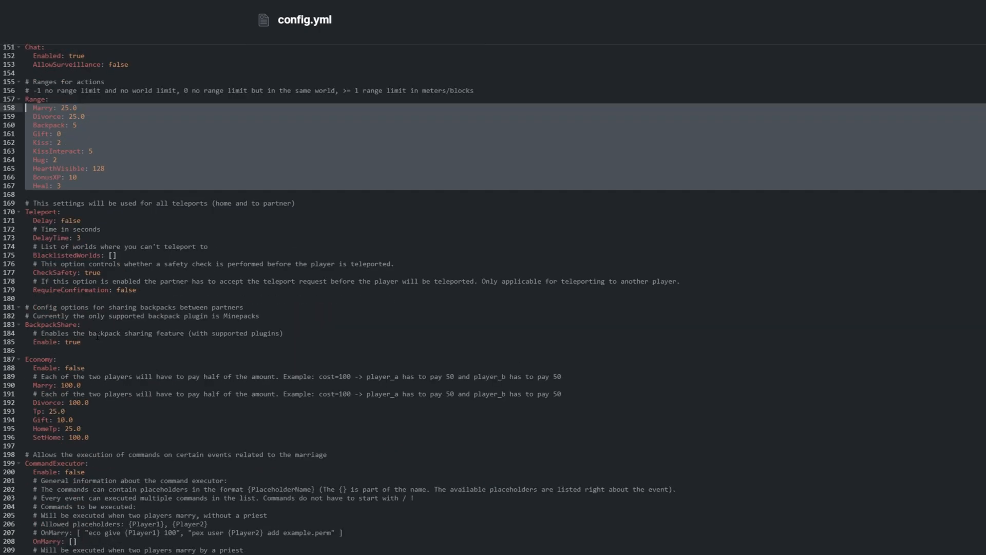
{"action": "scroll", "scroll_direction": "down", "scroll_amount": 3}
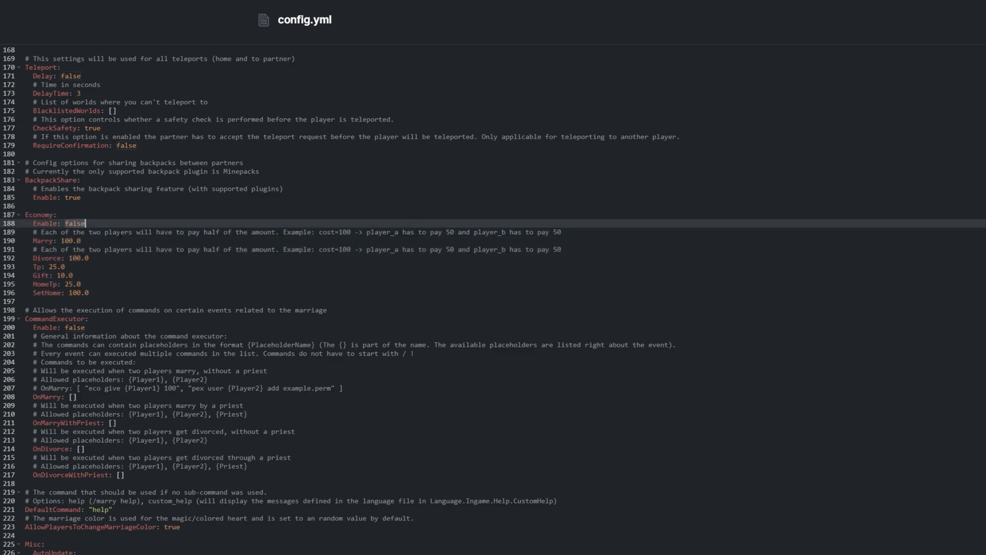
{"action": "key", "text": "Backspace"}
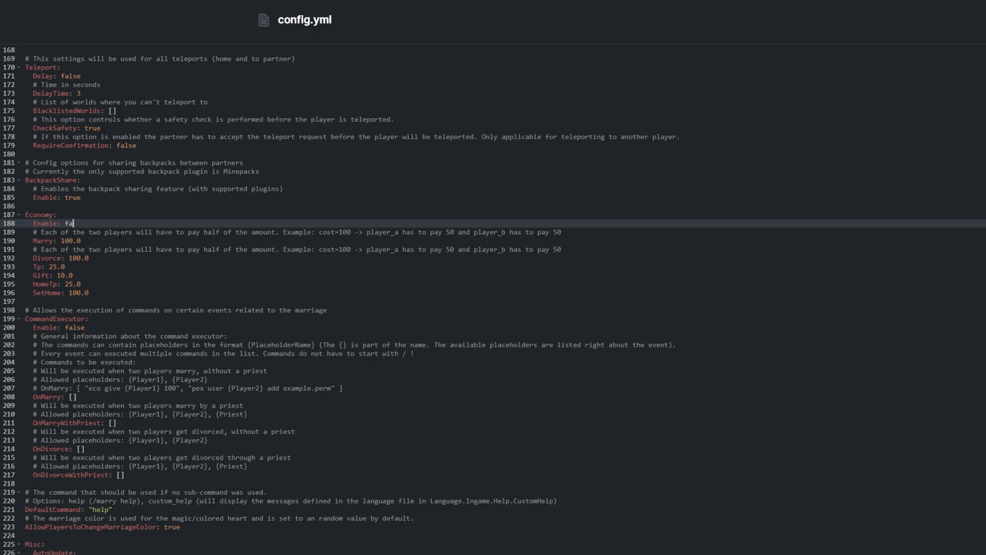
{"action": "type", "text": "lse"}
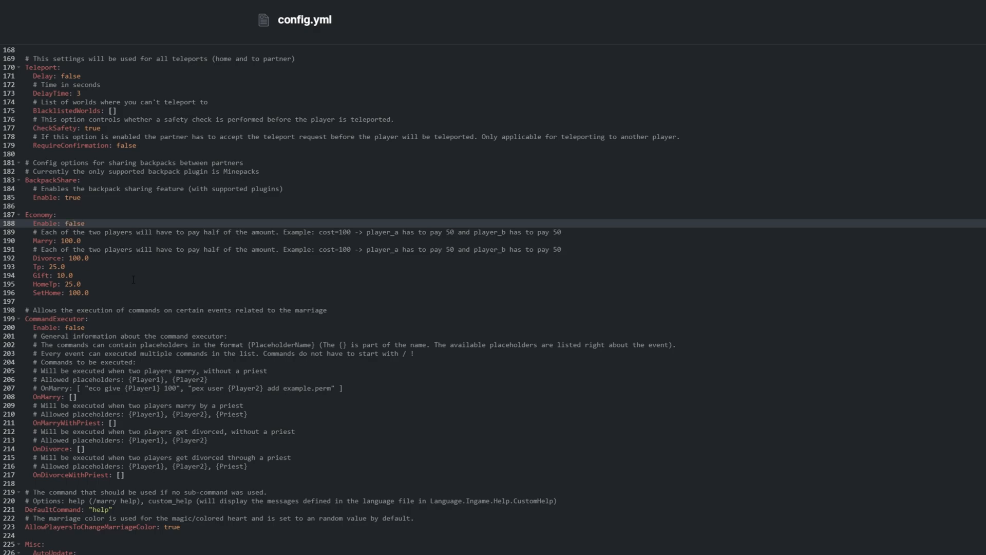